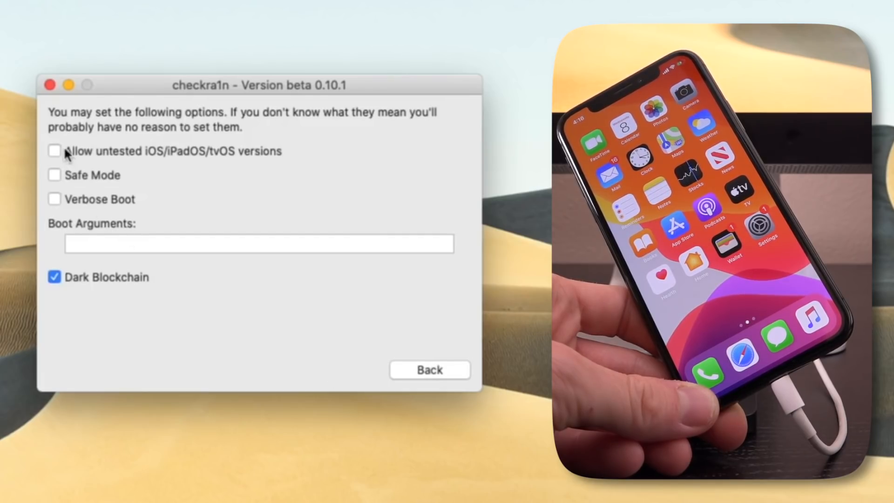
- Enable 'Allow untested iOS/iPadOS/tvOS versions' in checkra1n options and go back
left_click(54, 150)
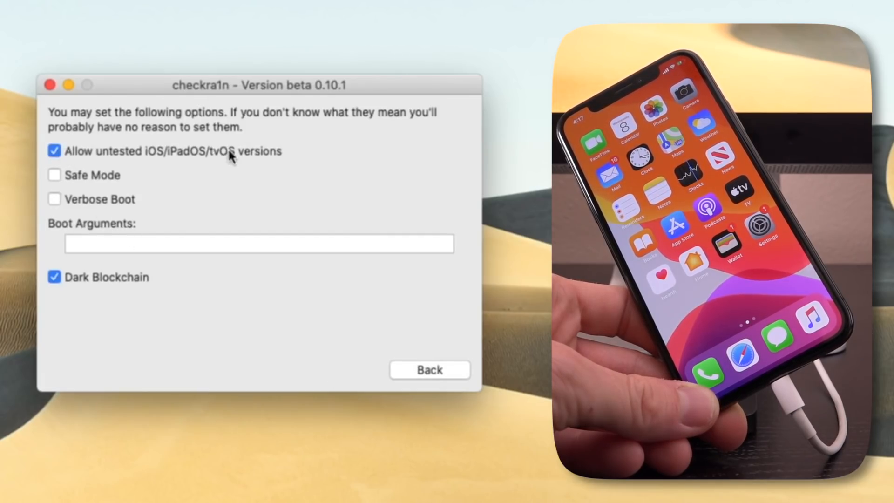
mouse_move(442, 330)
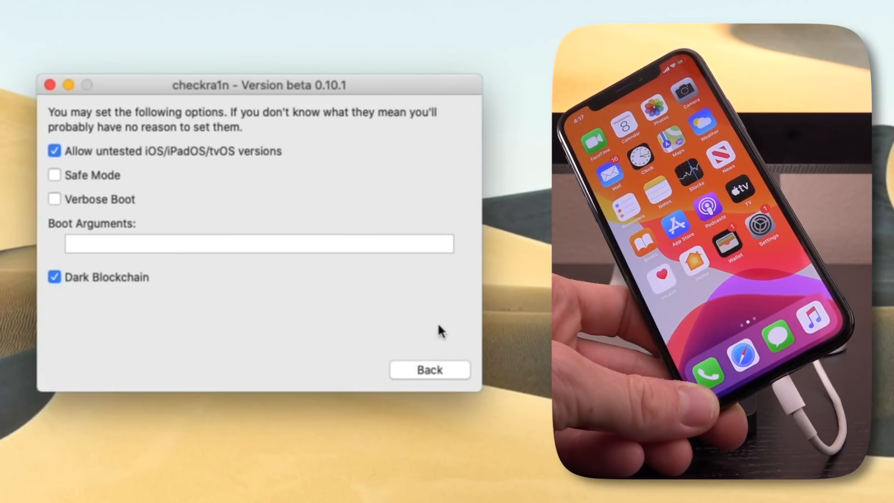
mouse_move(436, 374)
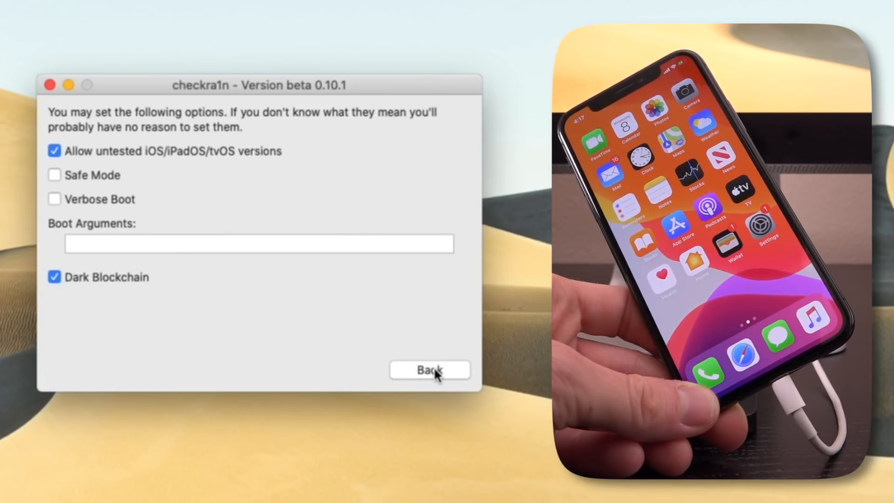
left_click(430, 369)
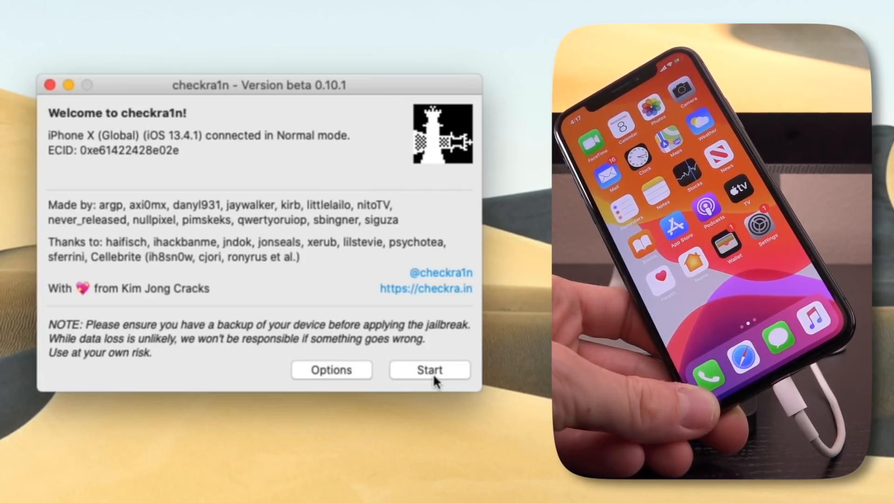
- Start the checkra1n jailbreak and put the iPhone X into recovery mode
left_click(429, 369)
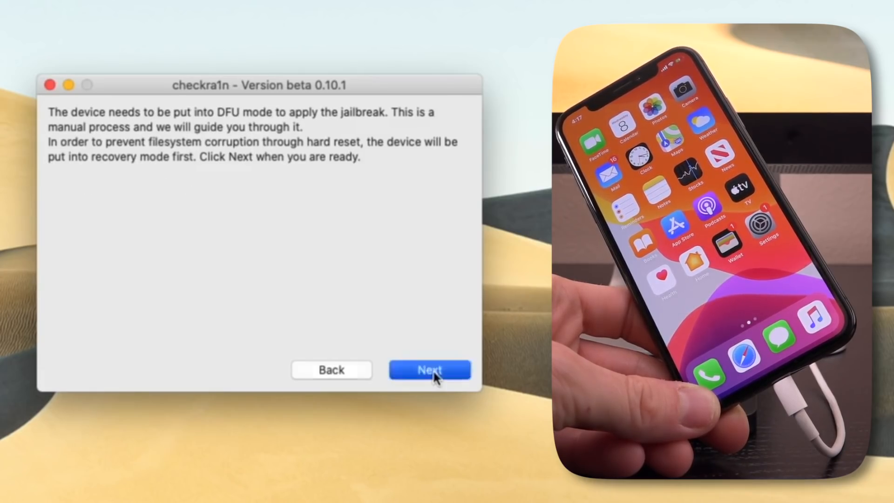
left_click(430, 370)
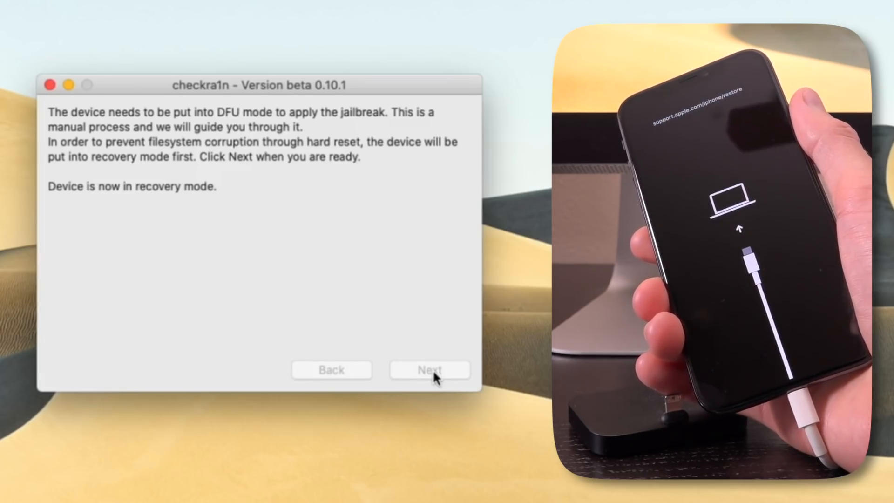
- Advance from recovery mode to checkra1n's DFU-mode instructions screen
left_click(429, 369)
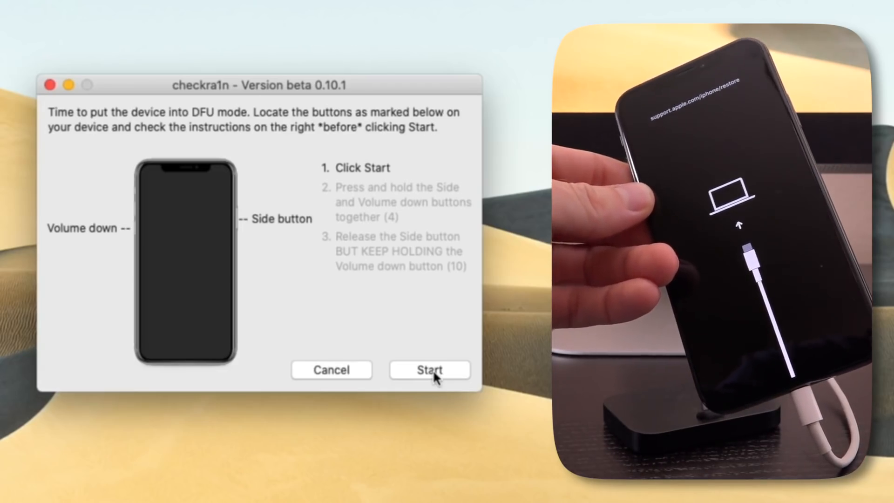
- Run the guided Side and Volume-down sequence to enter DFU mode and finish the jailbreak
left_click(429, 369)
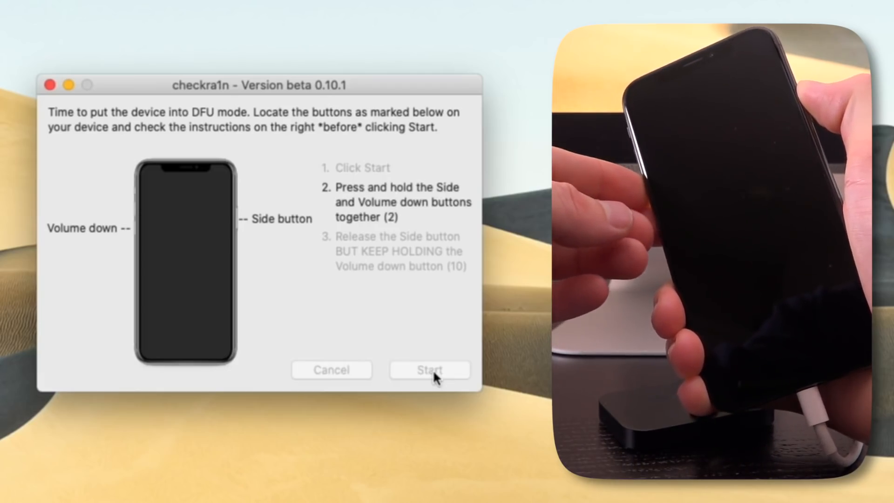
left_click(430, 369)
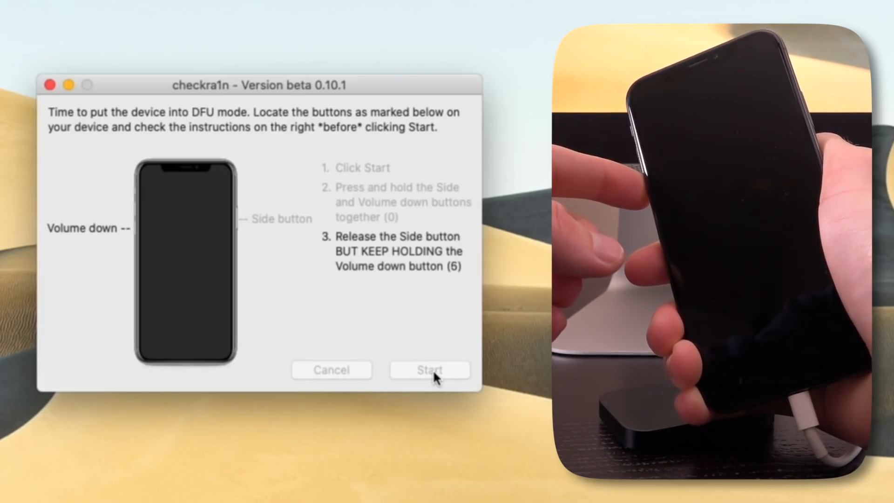
left_click(429, 369)
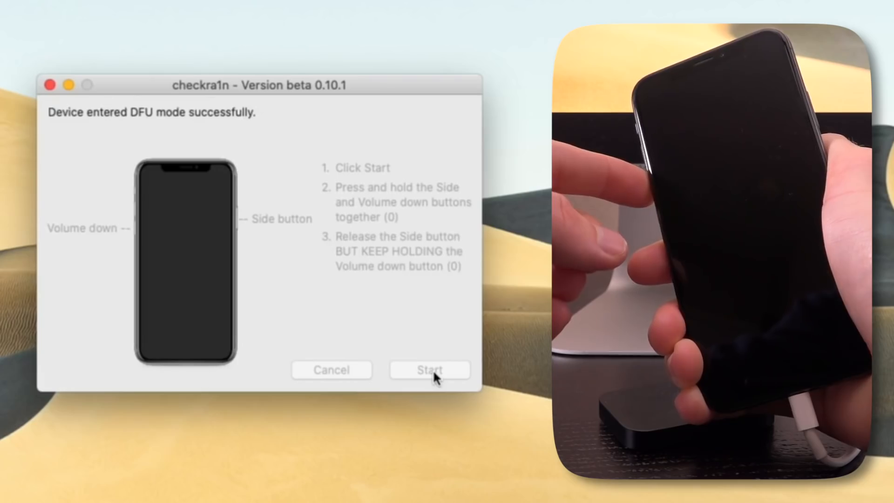
left_click(429, 369)
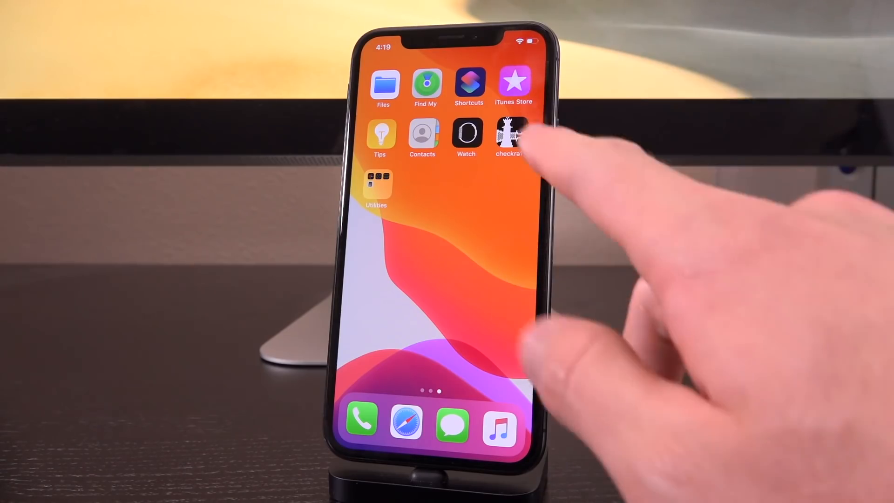
- Open the checkra1n Loader on the iPhone and install Cydia
left_click(510, 132)
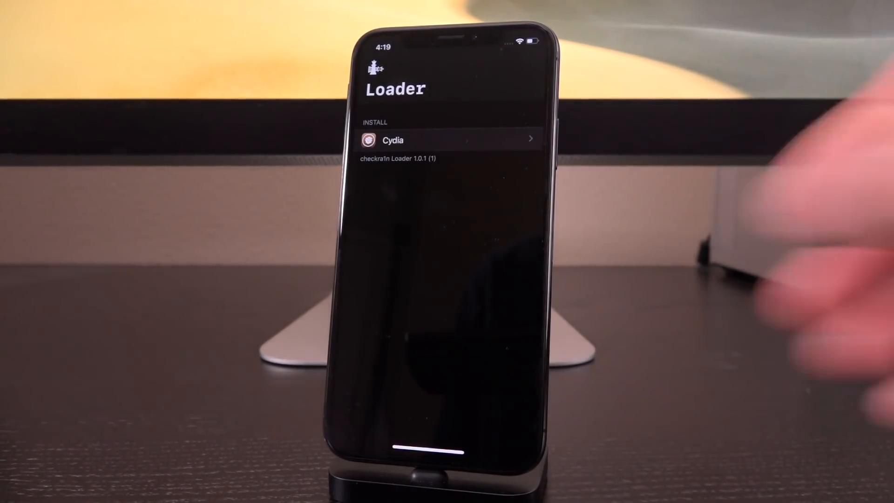
left_click(439, 140)
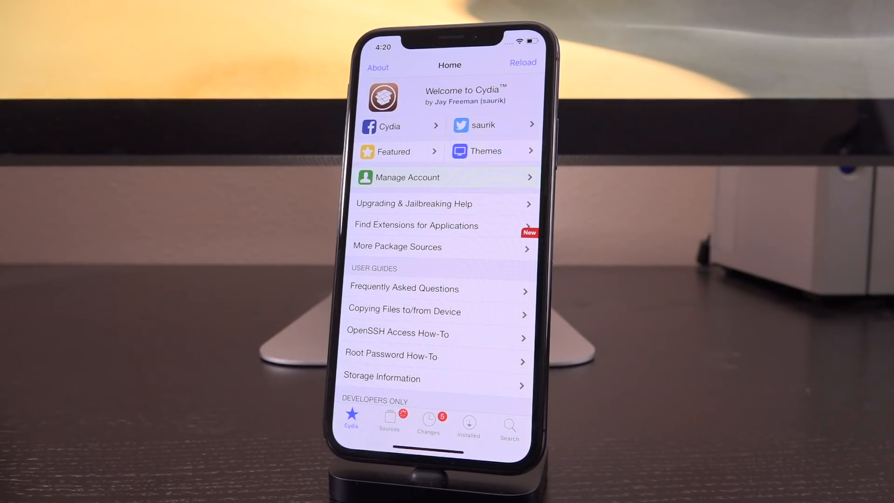
- Complete the Essential Upgrades, run Upgrade (5), and close Cydia afterwards
left_click(522, 62)
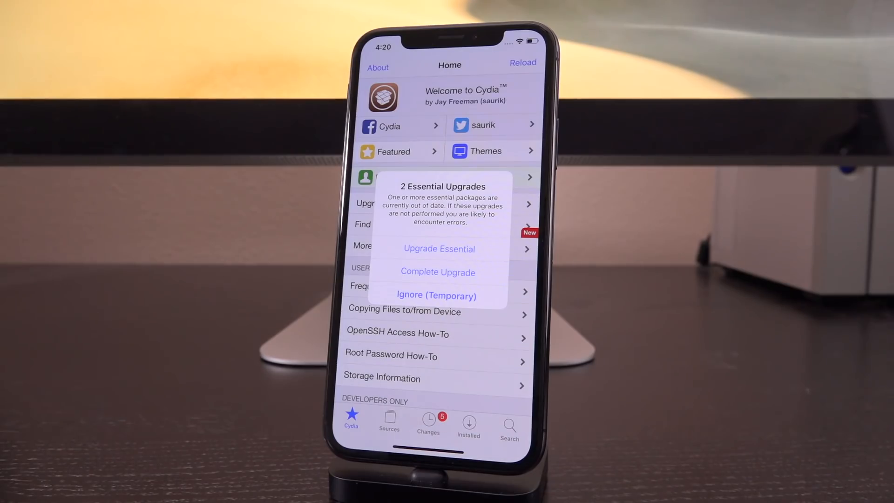
left_click(436, 295)
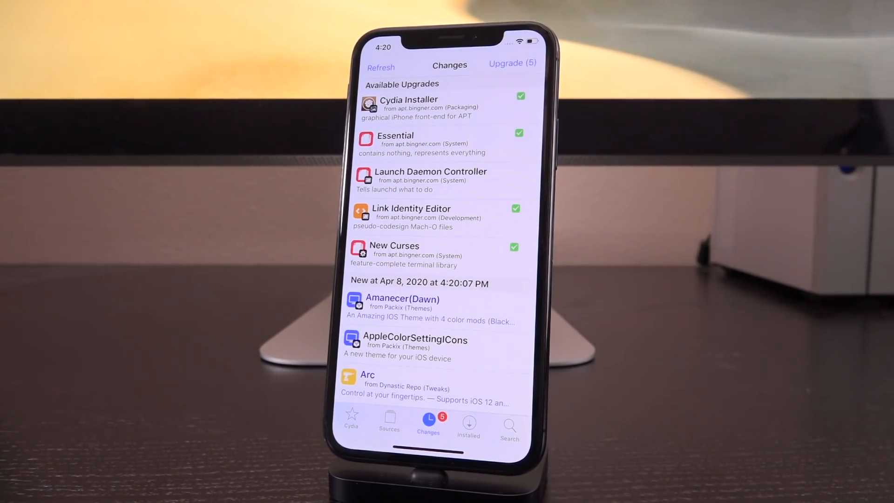
left_click(351, 422)
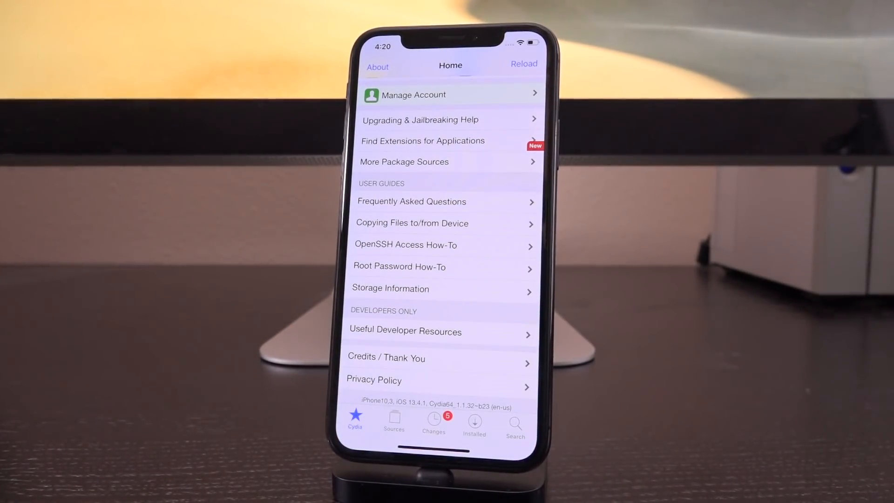
left_click(434, 422)
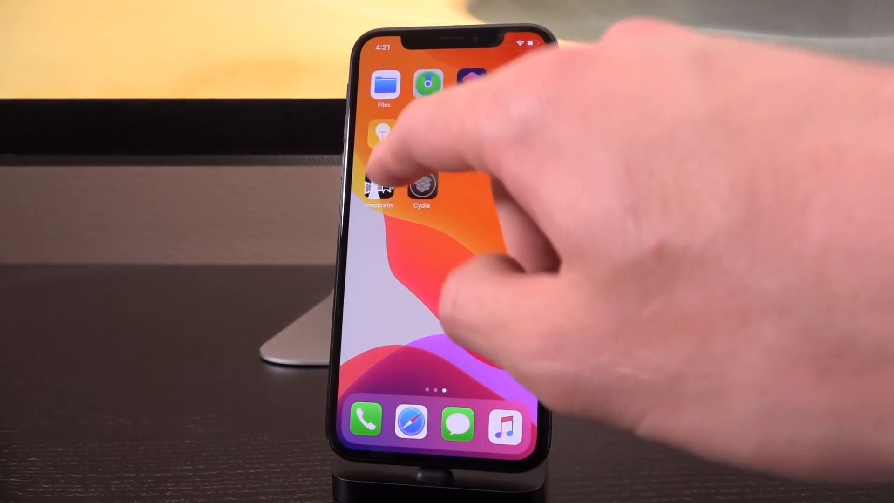
- Reopen Cydia from the iPhone home screen
left_click(421, 185)
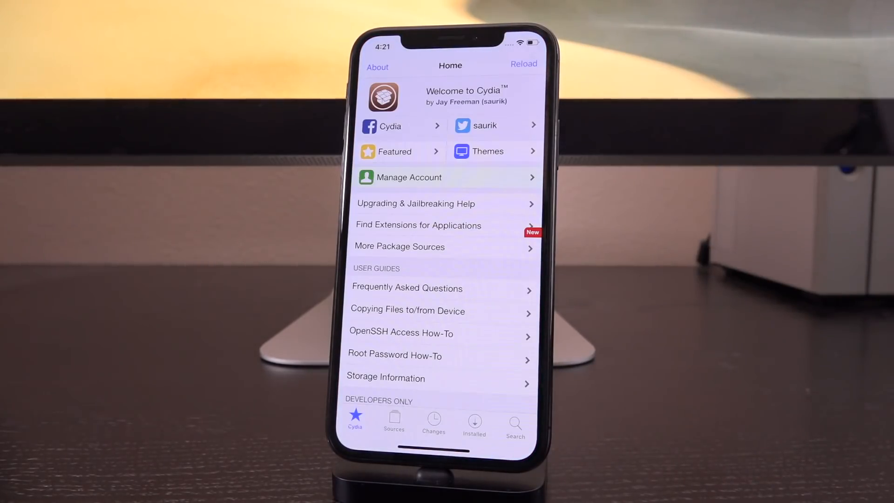